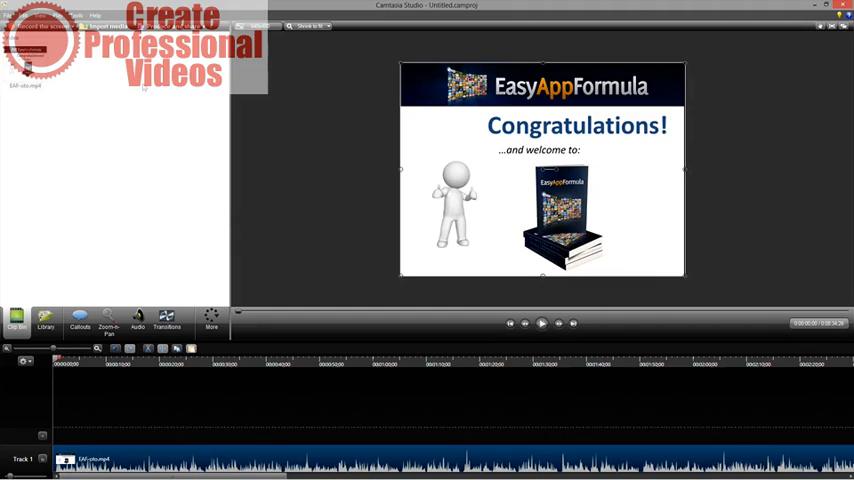
mouse_move(377, 251)
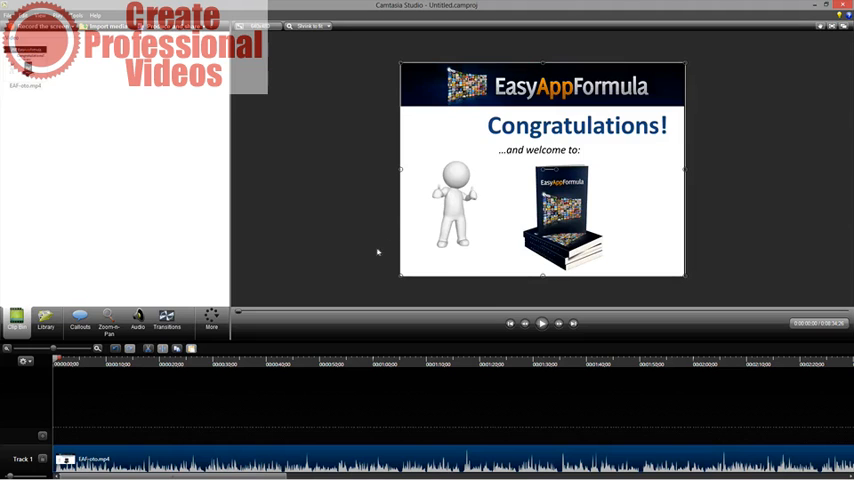
mouse_move(750, 168)
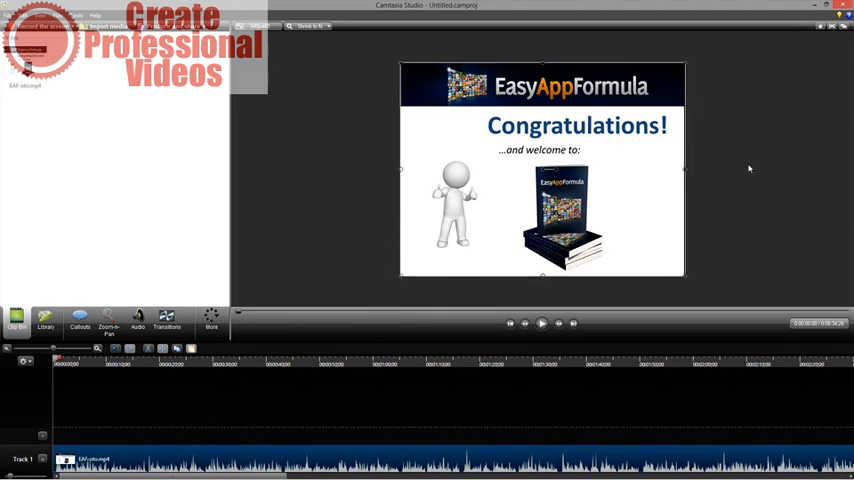
mouse_move(605, 182)
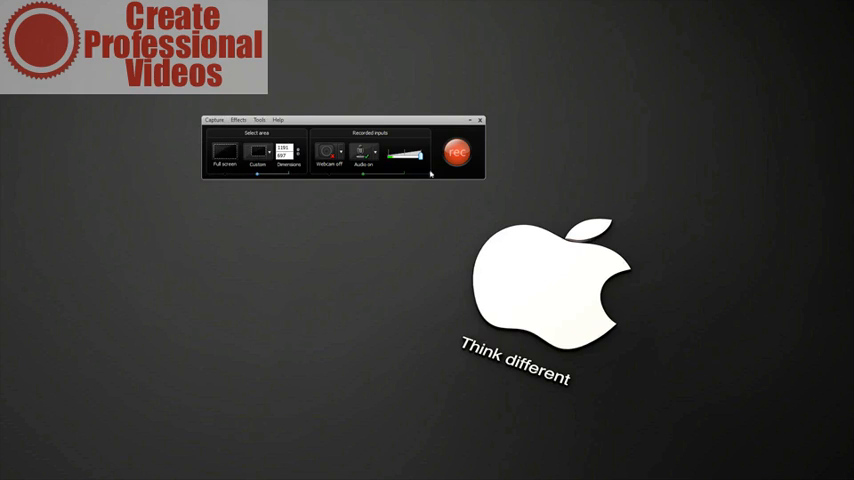
Browse the recording effects list without choosing one, then mark the full screen for recording
left_click(237, 120)
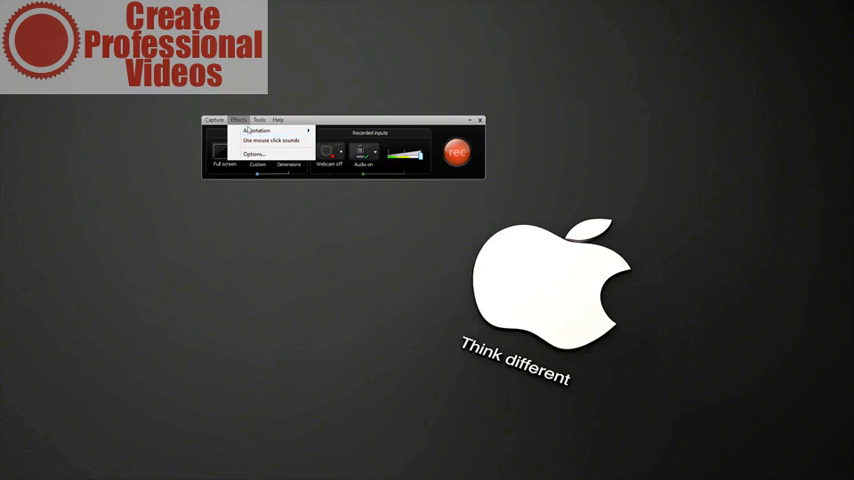
mouse_move(256, 131)
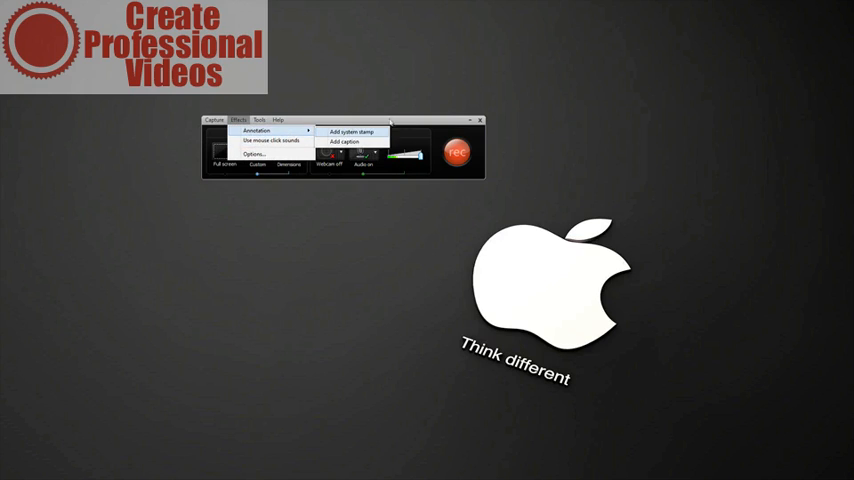
left_click(259, 120)
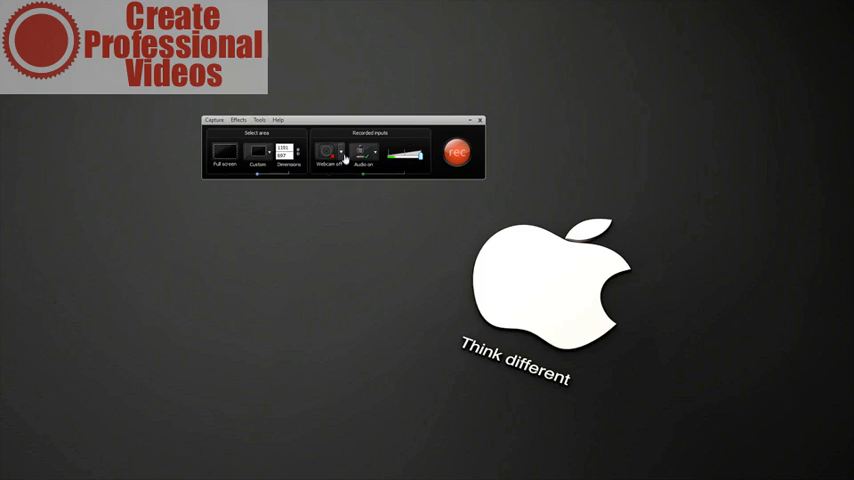
left_click(327, 150)
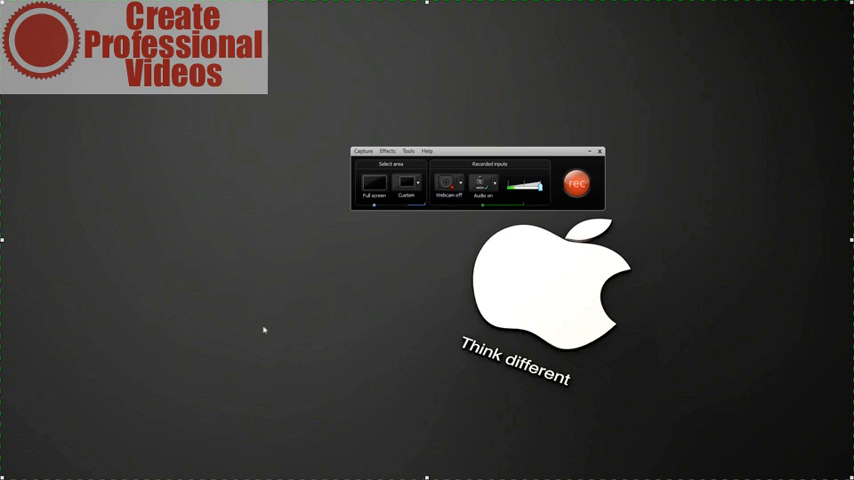
mouse_move(447, 195)
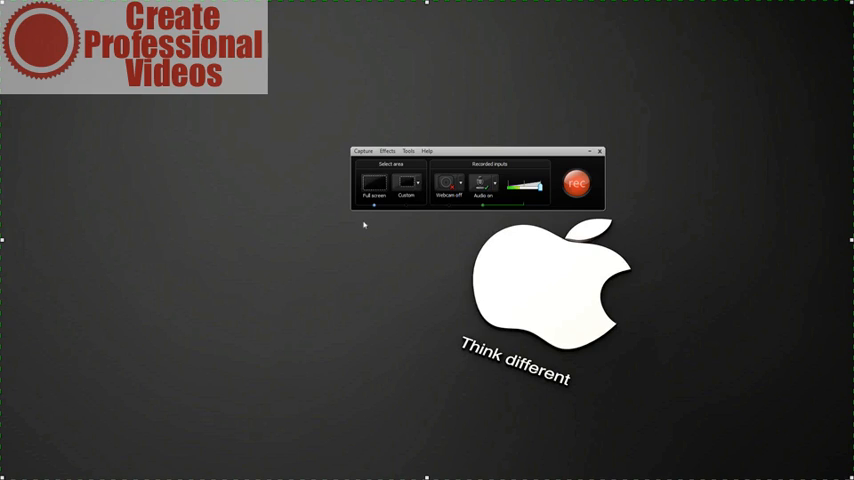
left_click(449, 186)
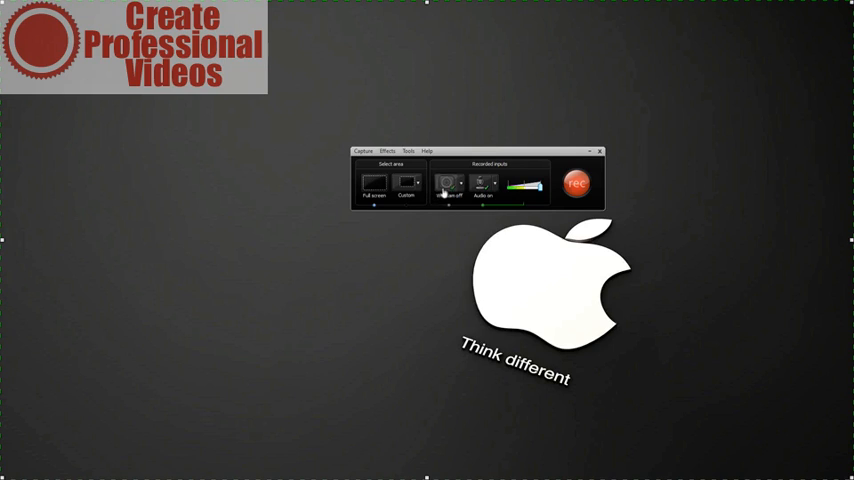
left_click(449, 184)
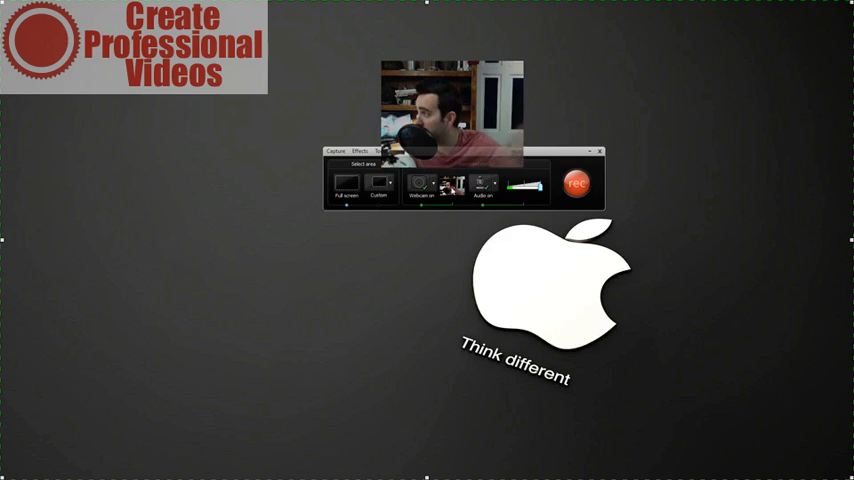
left_click(452, 185)
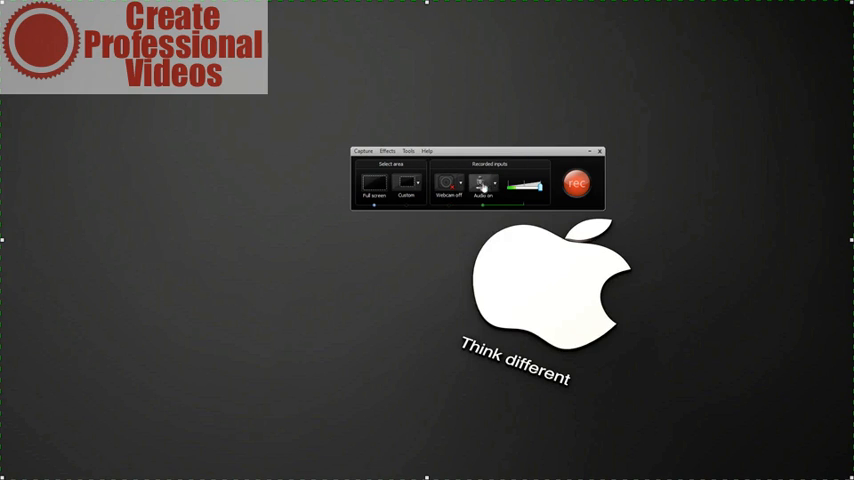
left_click(484, 185)
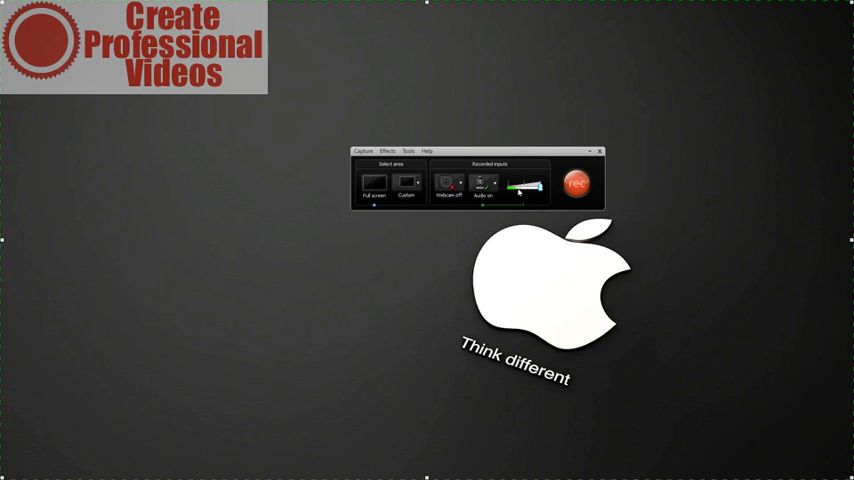
Show the Capture menu's record, stop, area, audio and webcam commands
left_click(578, 183)
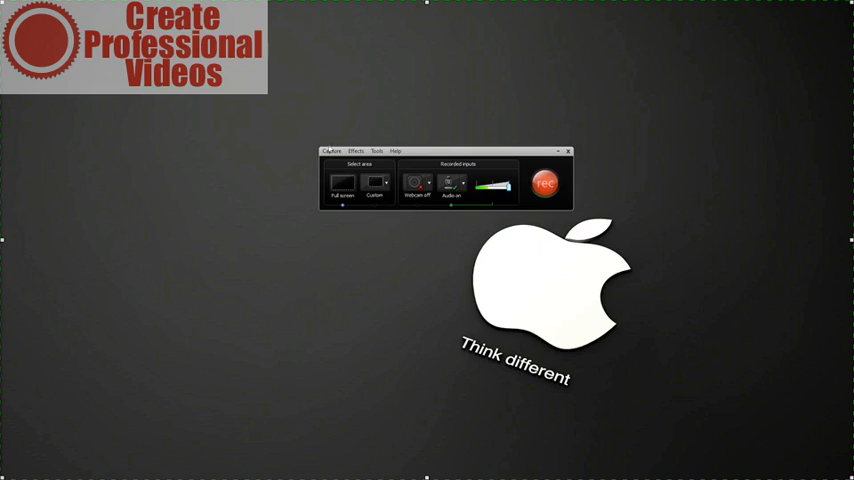
left_click(330, 151)
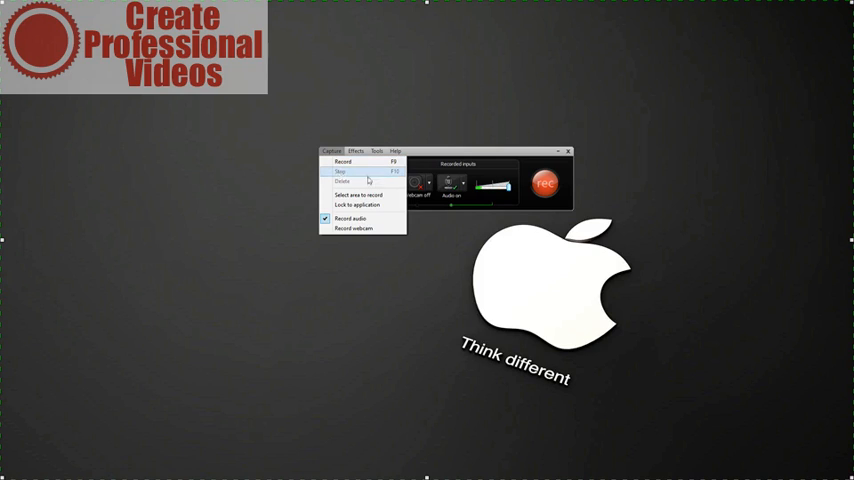
mouse_move(377, 173)
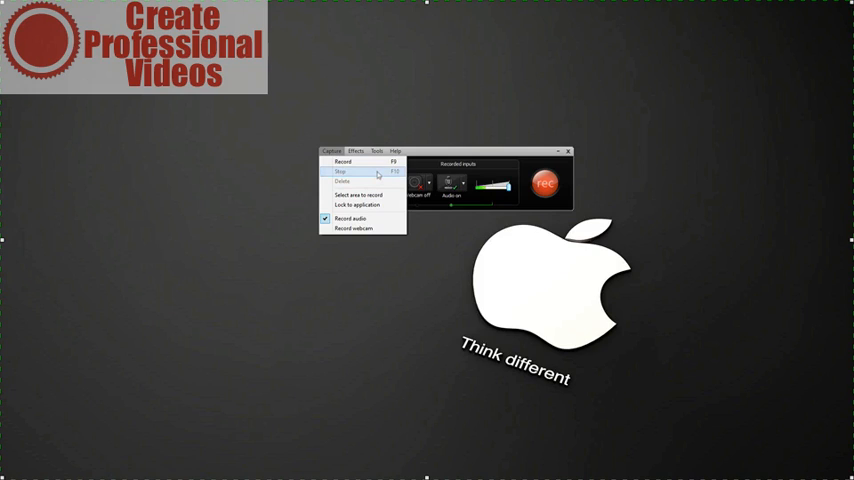
mouse_move(342, 162)
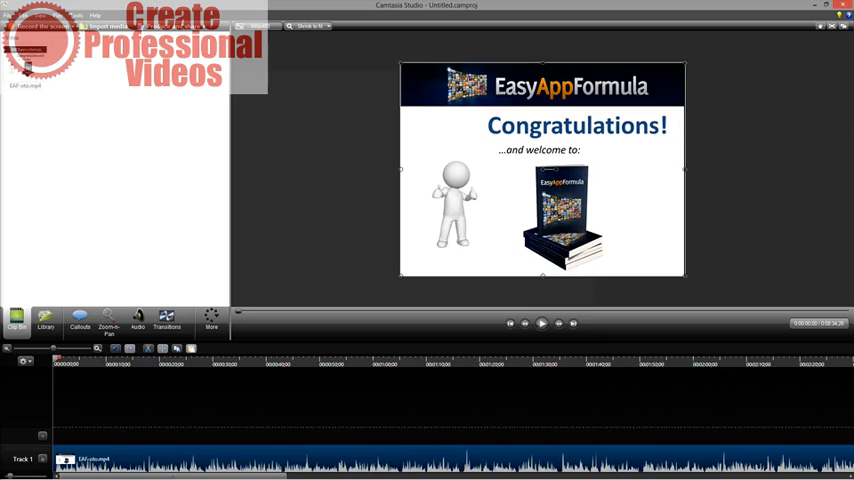
mouse_move(697, 307)
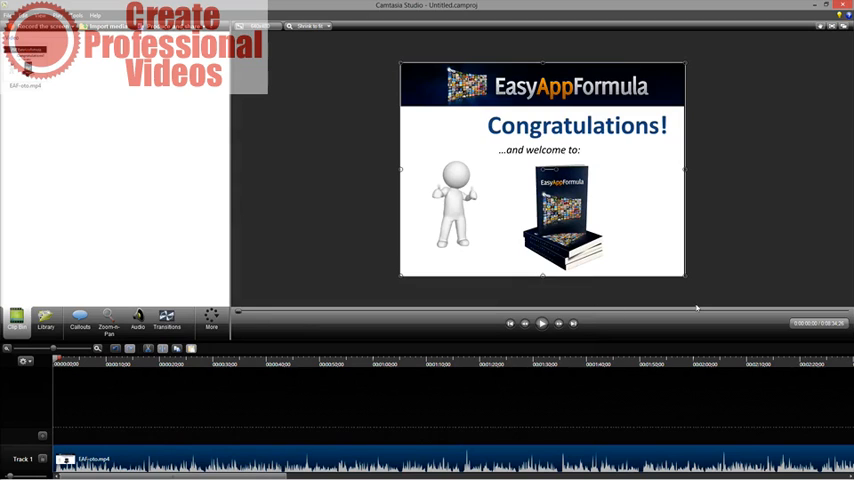
mouse_move(741, 277)
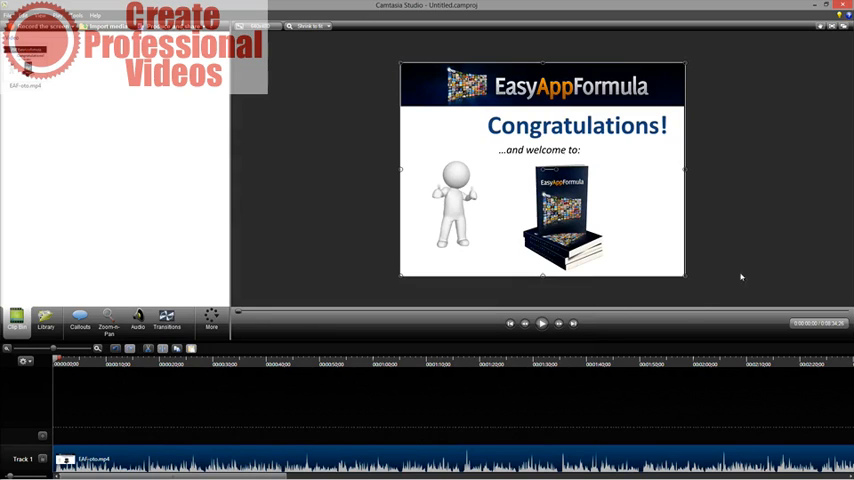
mouse_move(426, 252)
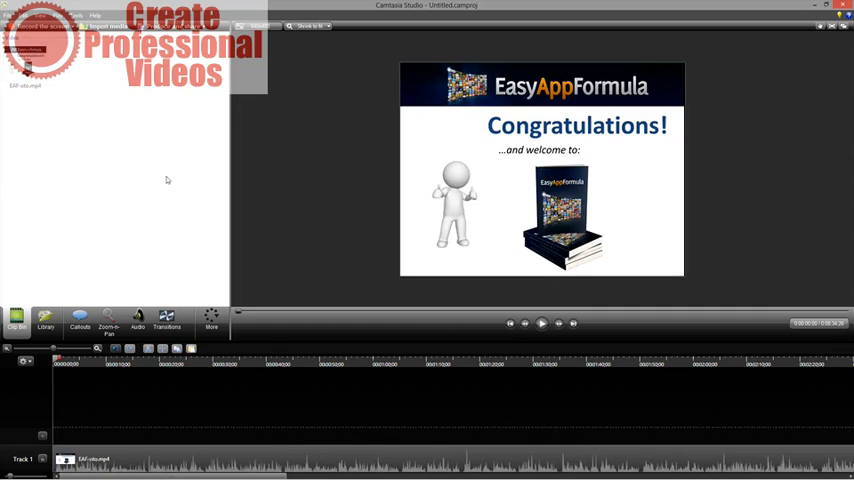
mouse_move(73, 133)
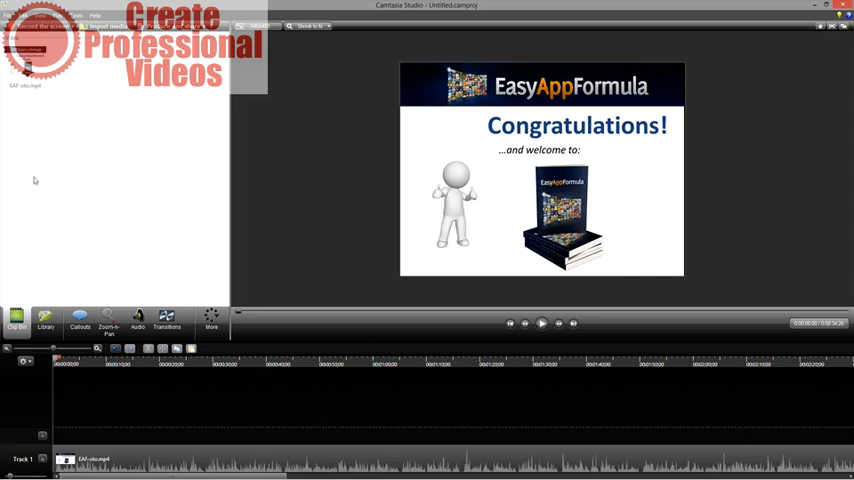
mouse_move(170, 189)
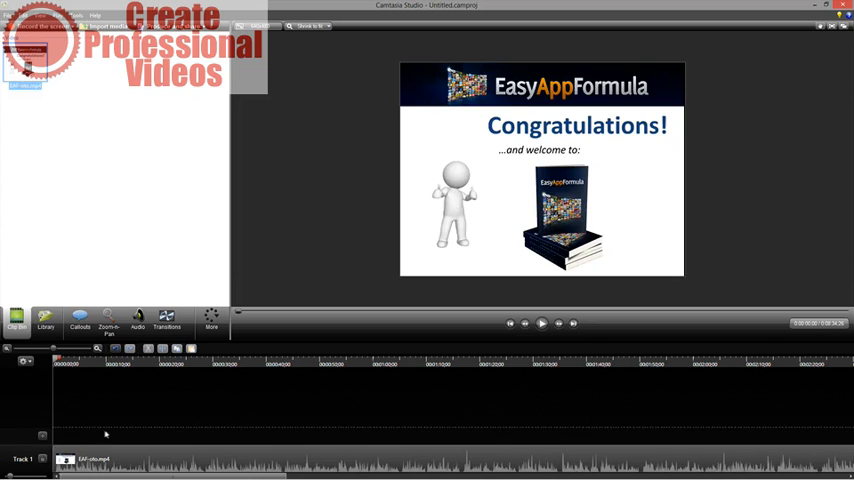
Select the EAF-oto.mp4 clip on Track 1
left_click(220, 360)
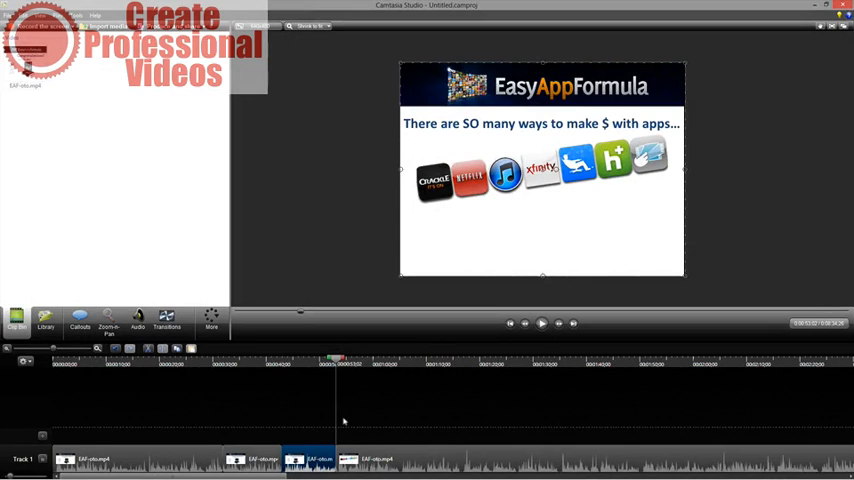
mouse_move(143, 245)
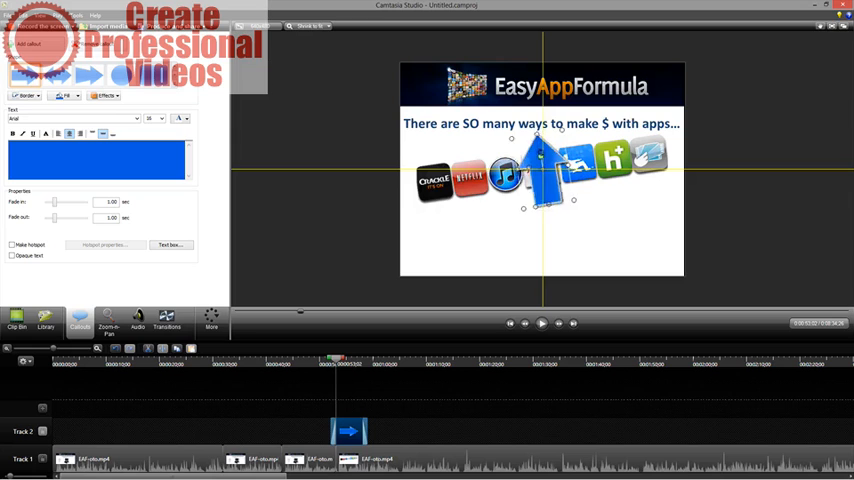
Aim the arrow callout at the last app icon, fill it red, and add 'Look here'
left_click_drag(540, 170, 615, 210)
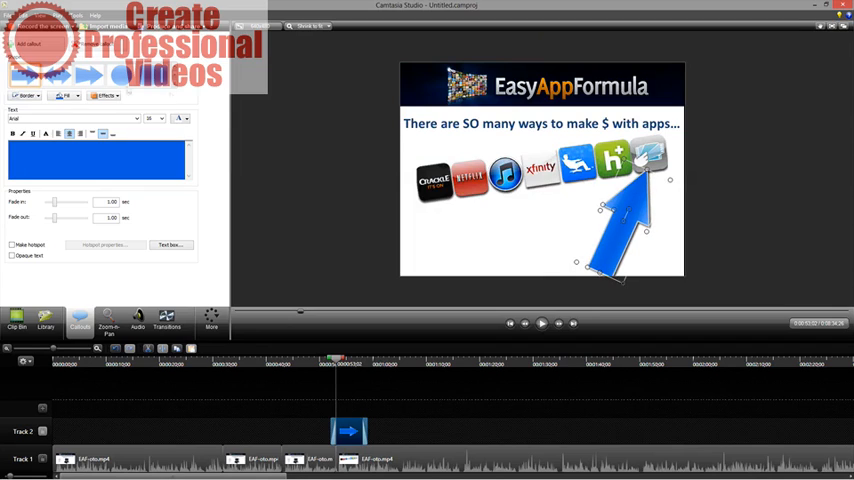
left_click(66, 95)
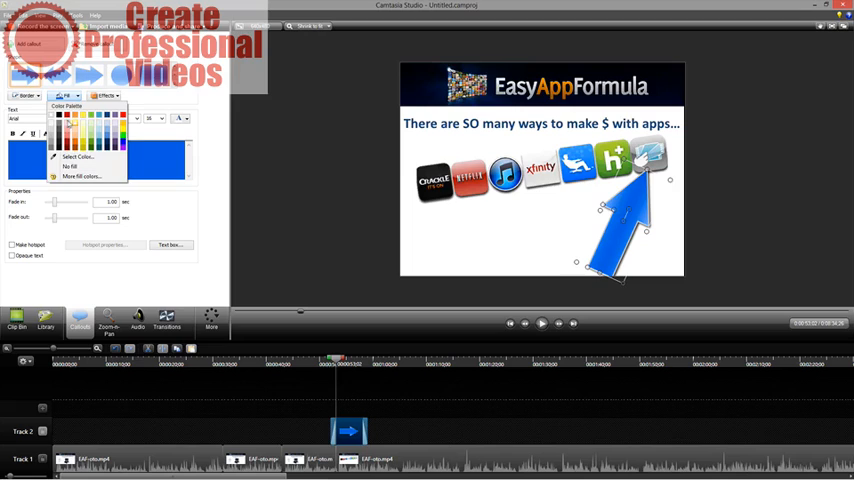
left_click(57, 123)
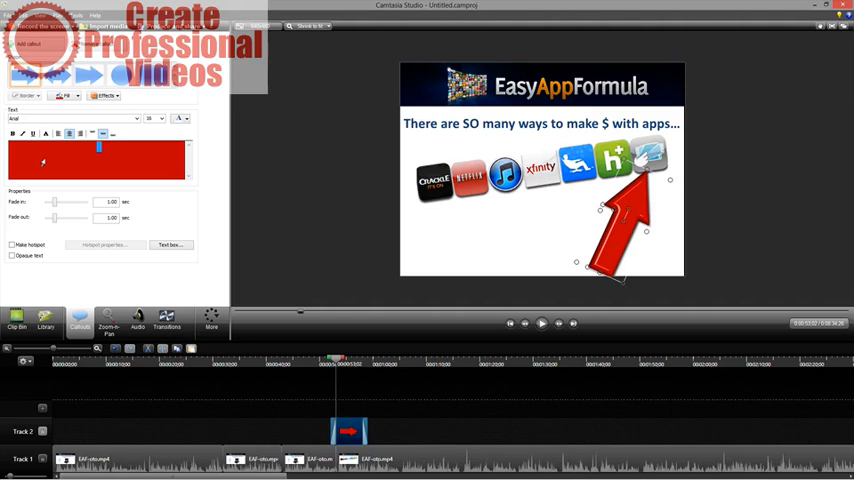
type("Look here")
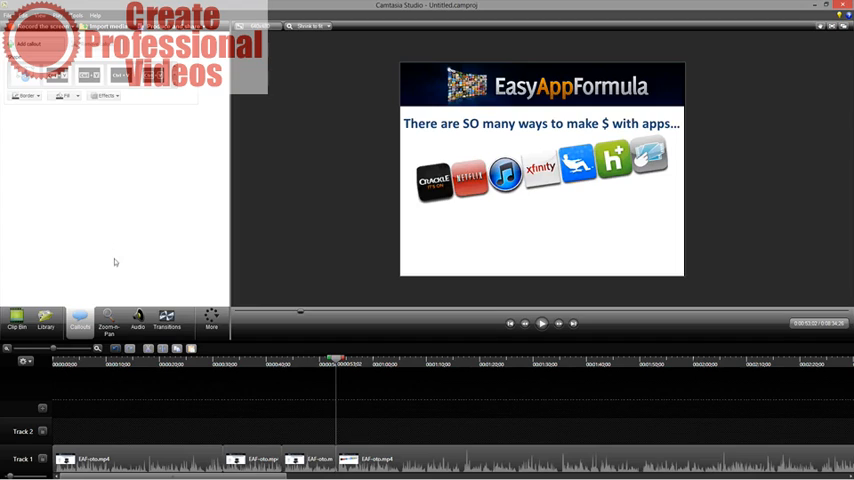
Add a Zoom-n-Pan animation on the last clip focusing on the right-hand app icons
left_click(108, 320)
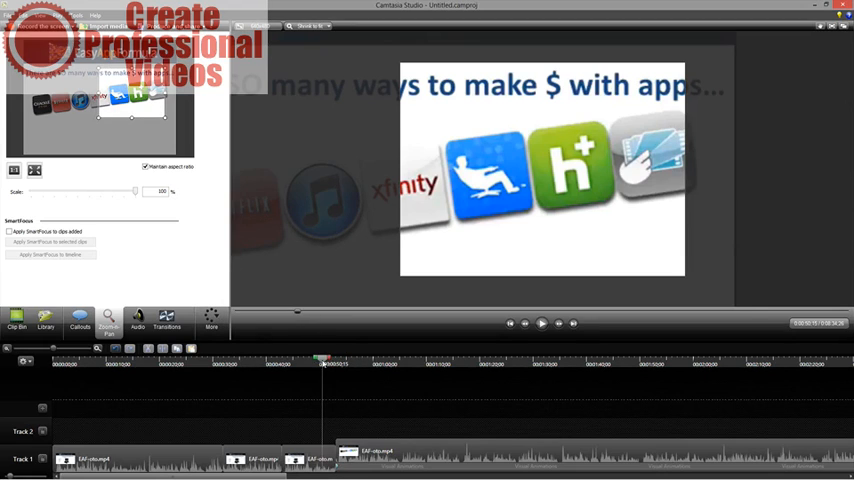
left_click(541, 323)
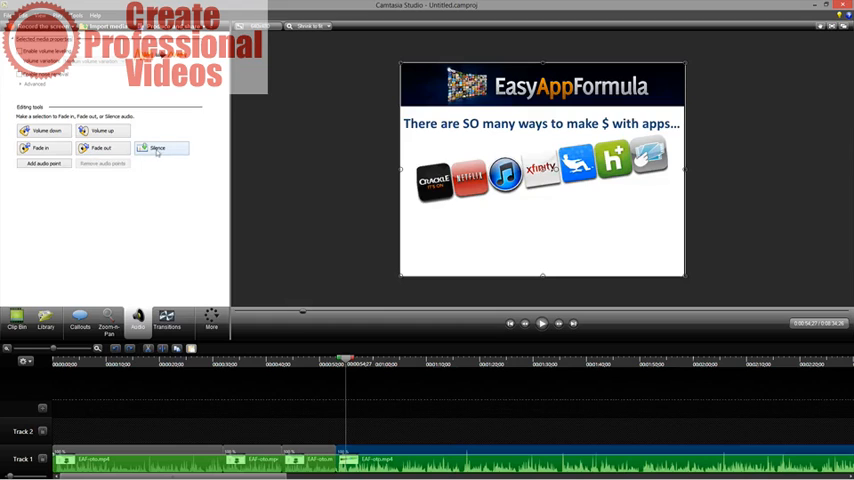
mouse_move(166, 320)
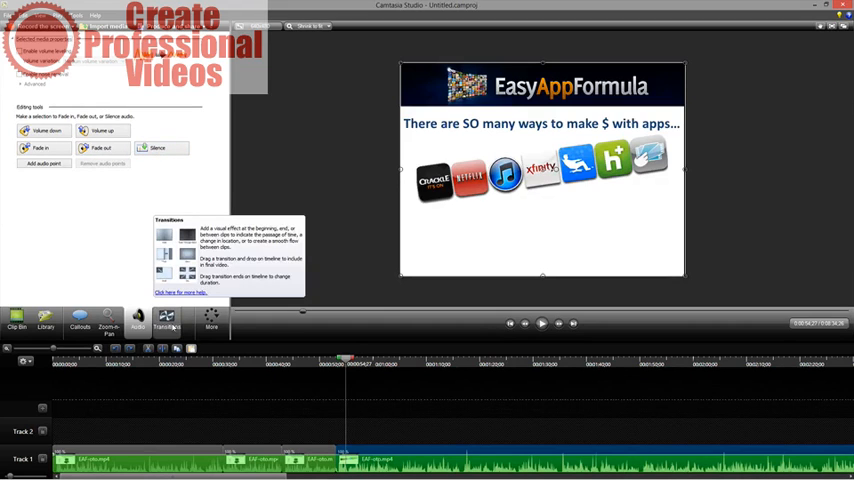
Place a Fold transition between the third and fourth Track 1 clips and play it back
left_click(165, 320)
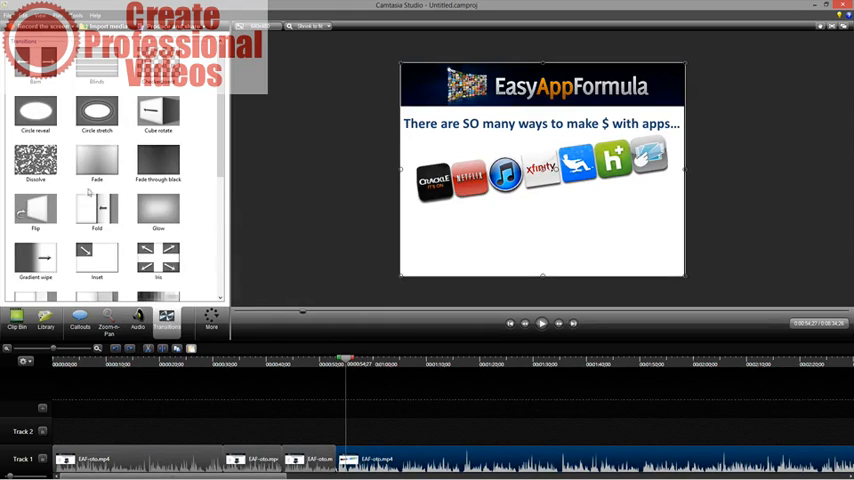
left_click(97, 210)
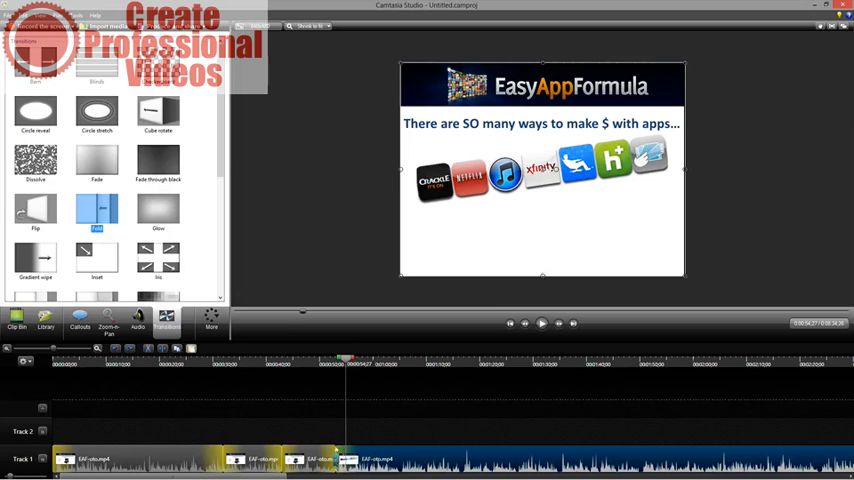
left_click(541, 322)
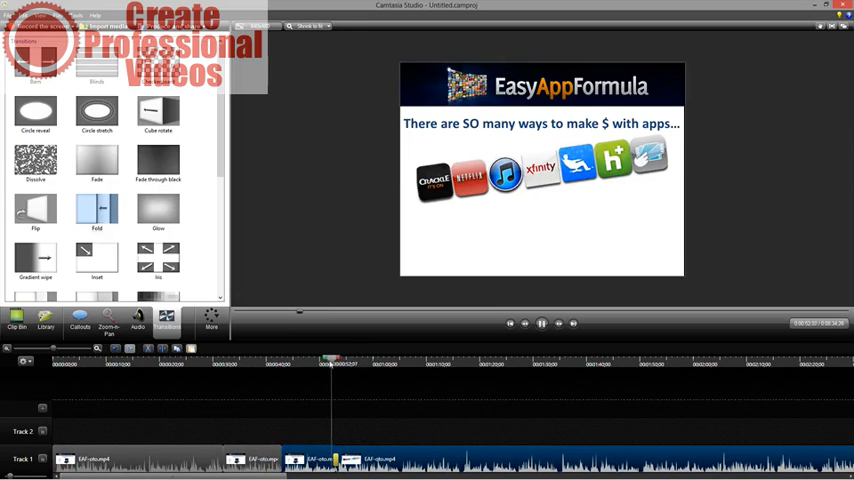